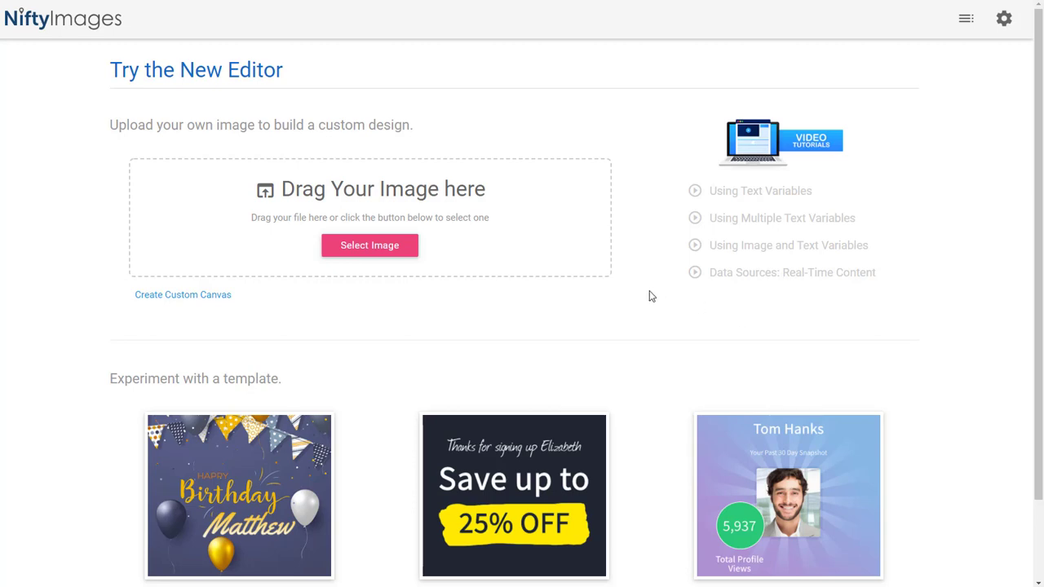
mouse_move(478, 281)
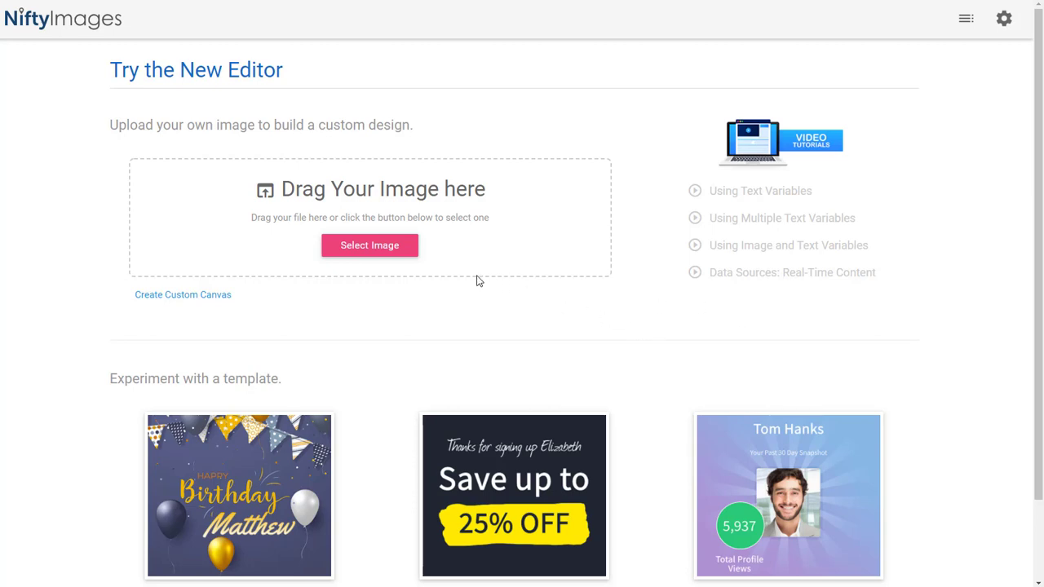
mouse_move(182, 293)
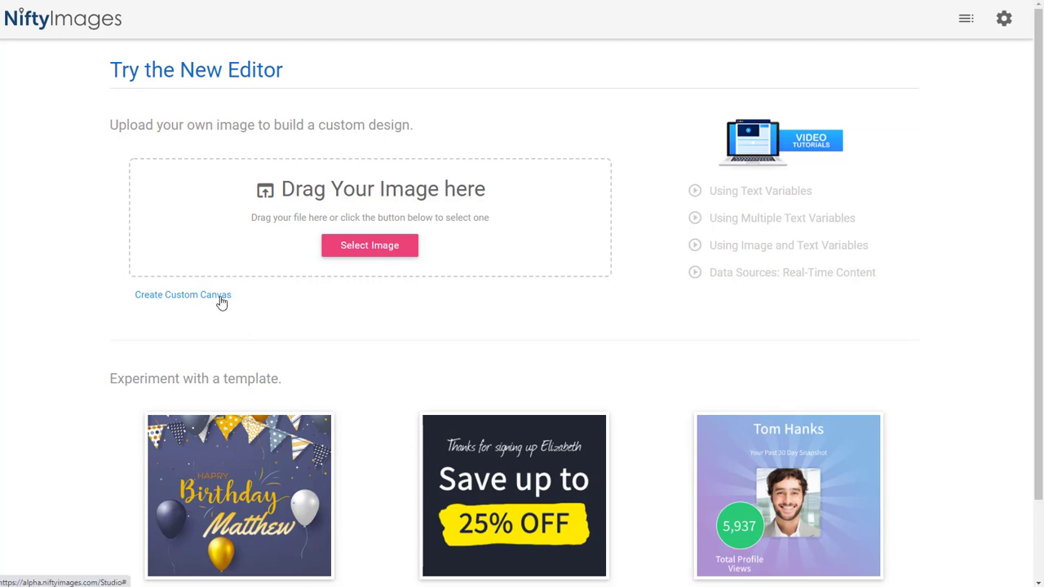
Start a custom blank canvas sized 600 by 600 instead of uploading an image.
left_click(183, 293)
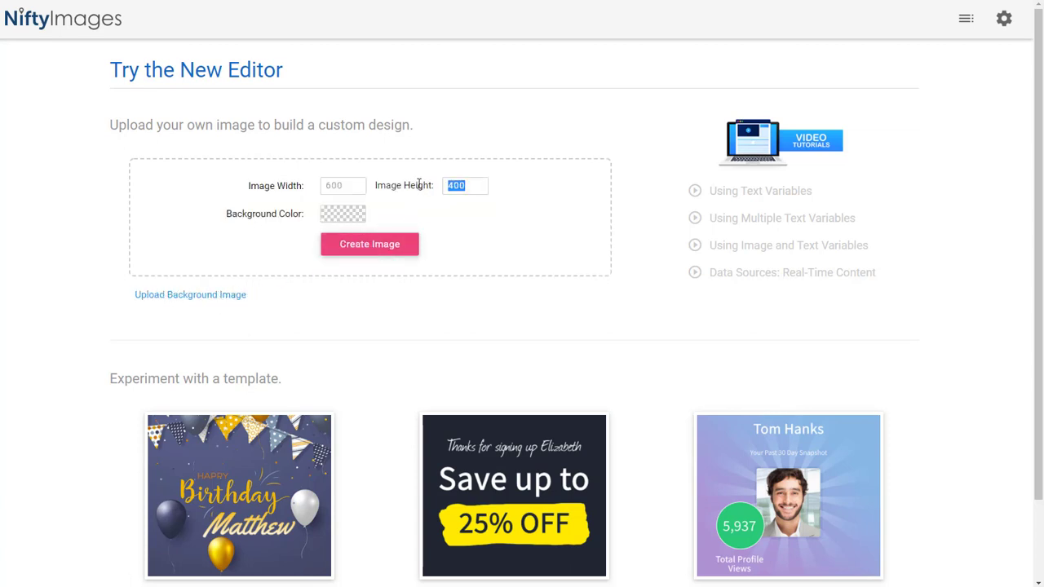
type("600")
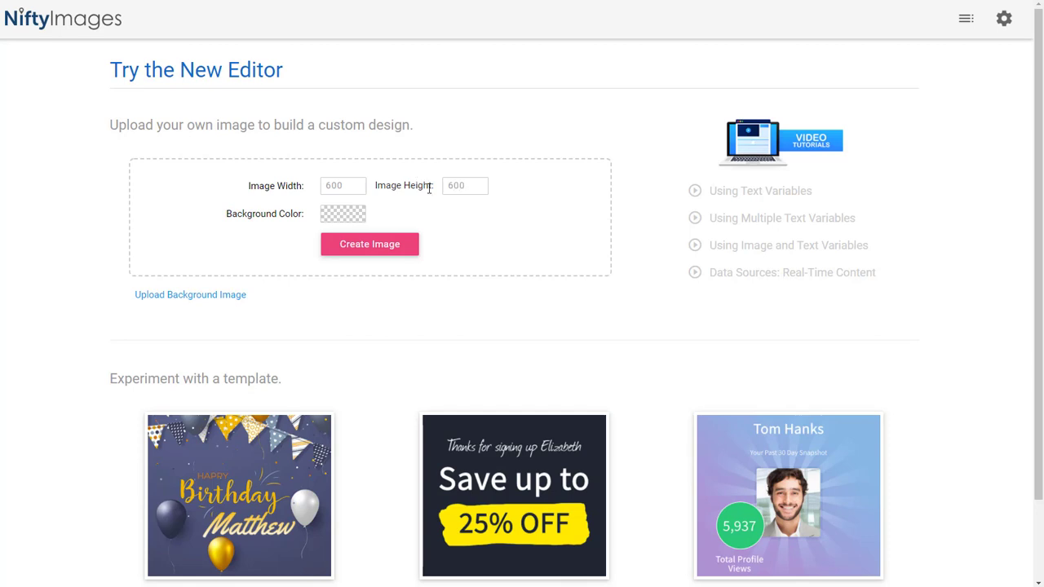
mouse_move(457, 217)
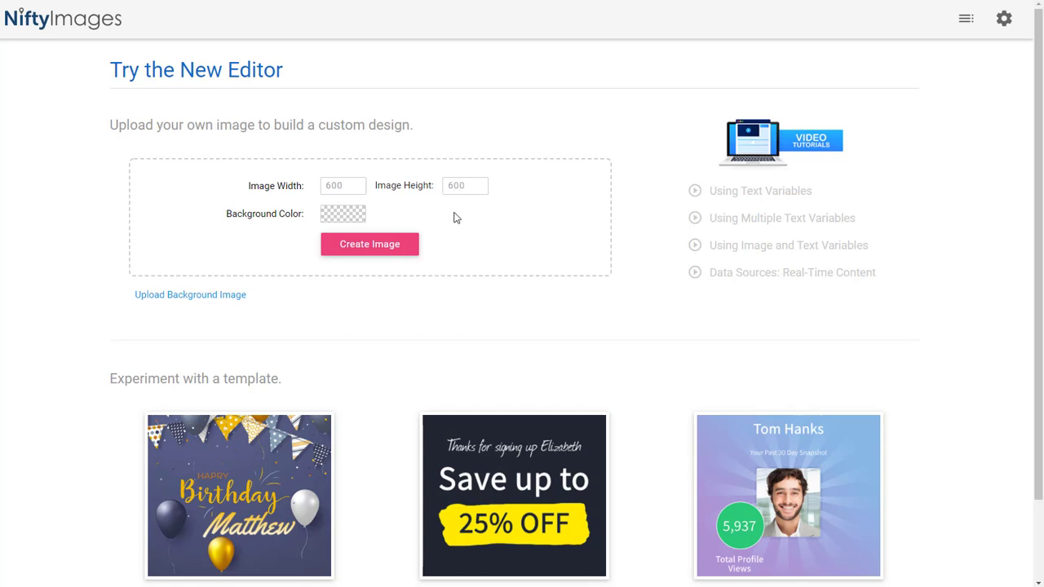
Create the canvas, place the sunburst background image on it and lock that layer.
left_click(369, 245)
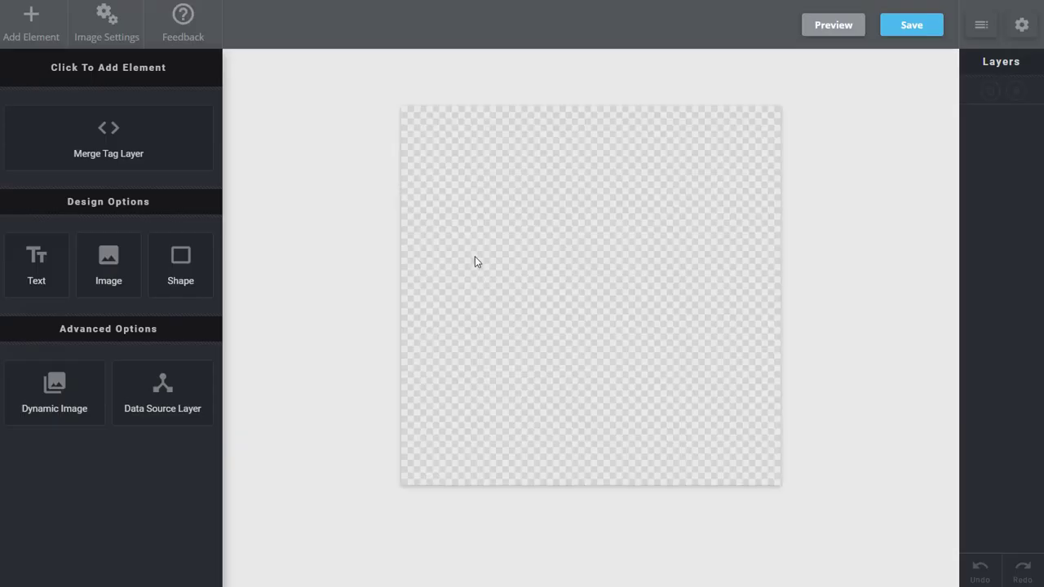
mouse_move(623, 258)
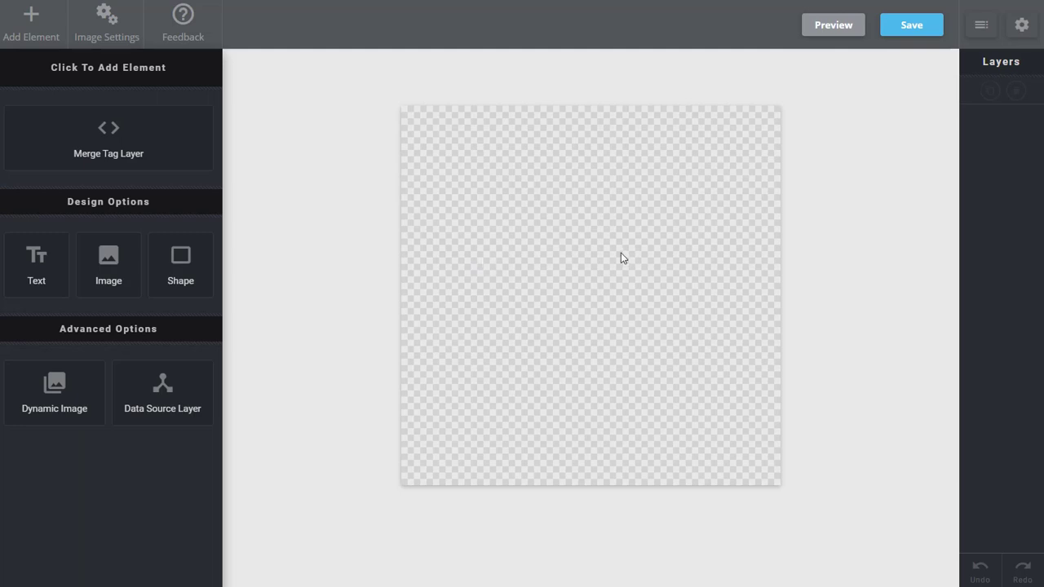
mouse_move(179, 264)
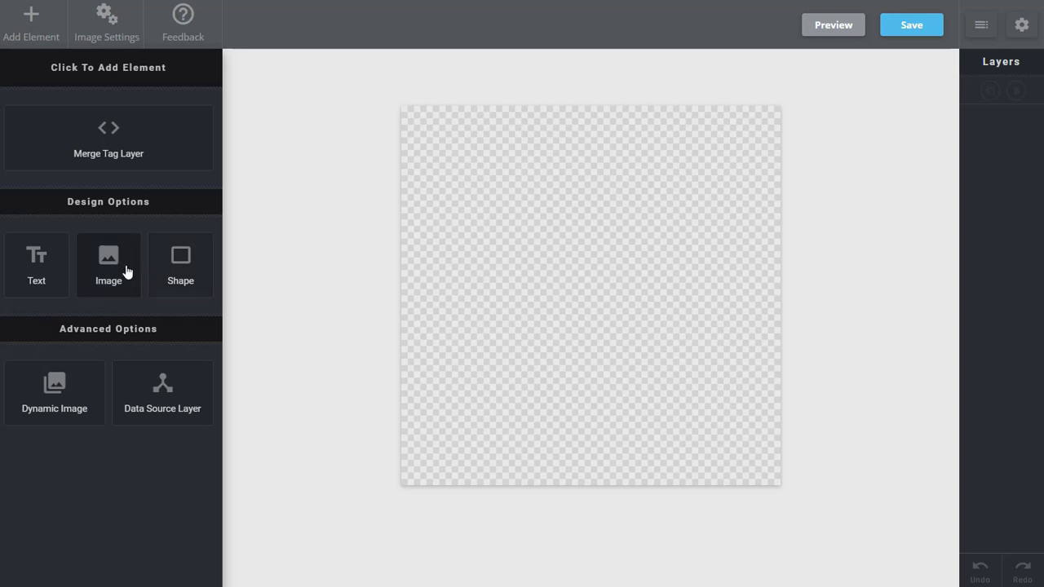
left_click(107, 264)
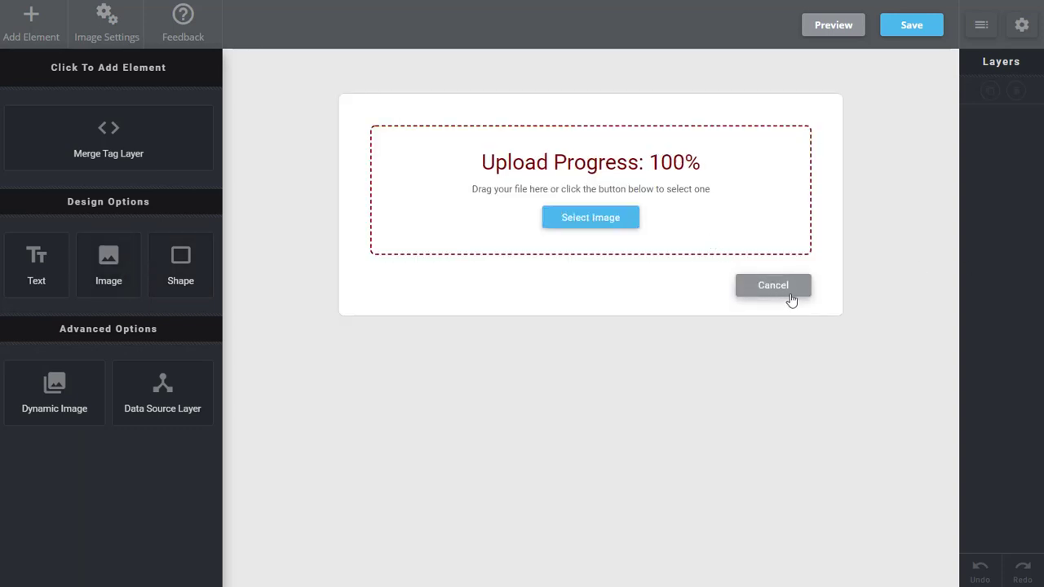
left_click(773, 283)
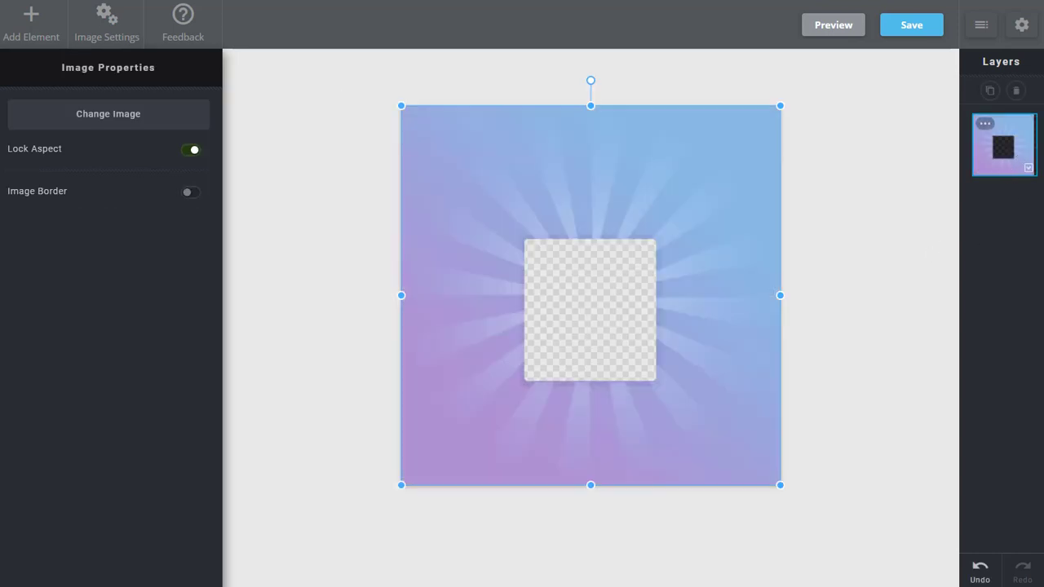
mouse_move(603, 375)
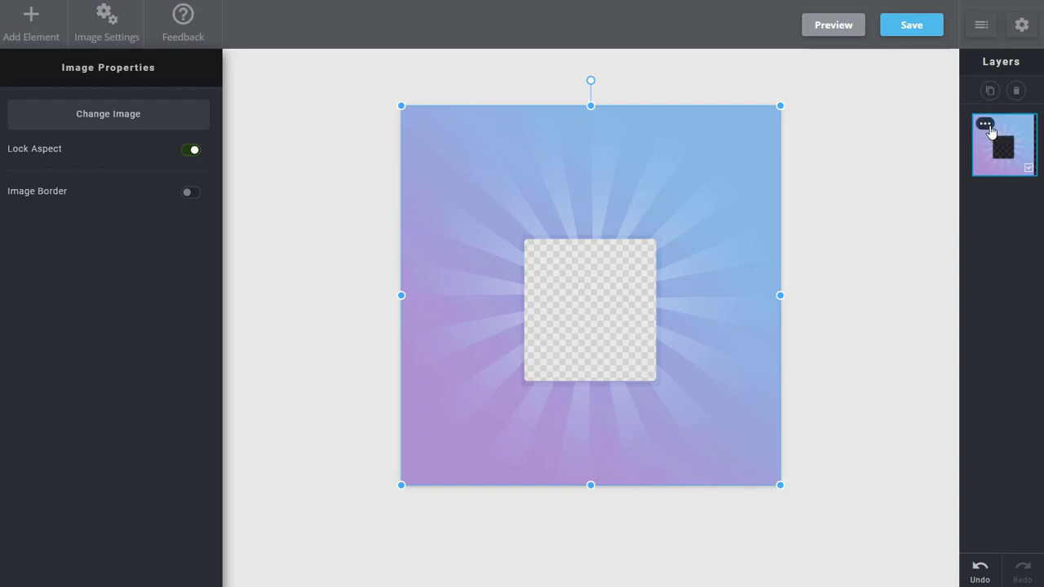
left_click(984, 124)
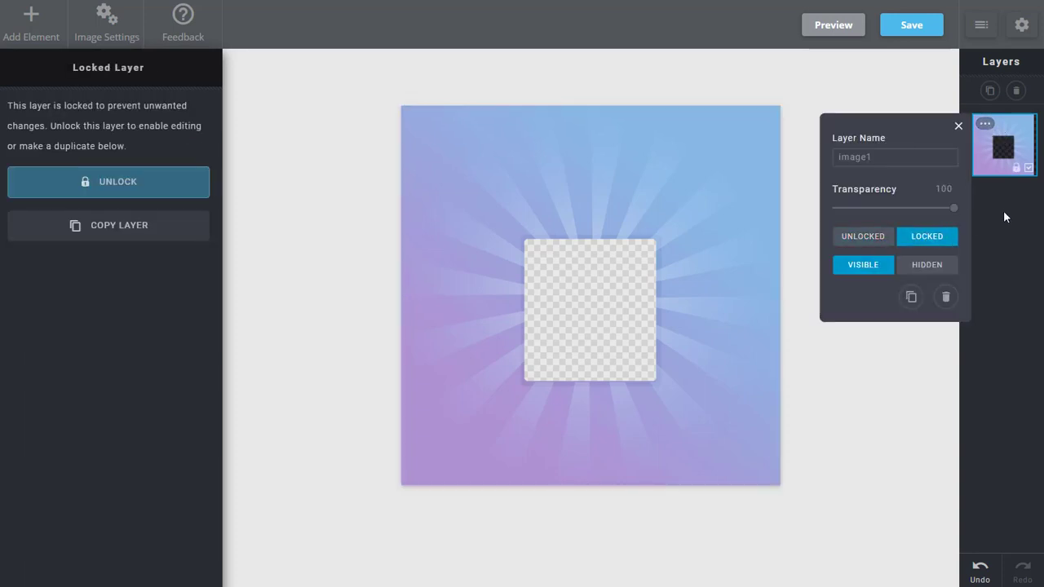
left_click(31, 25)
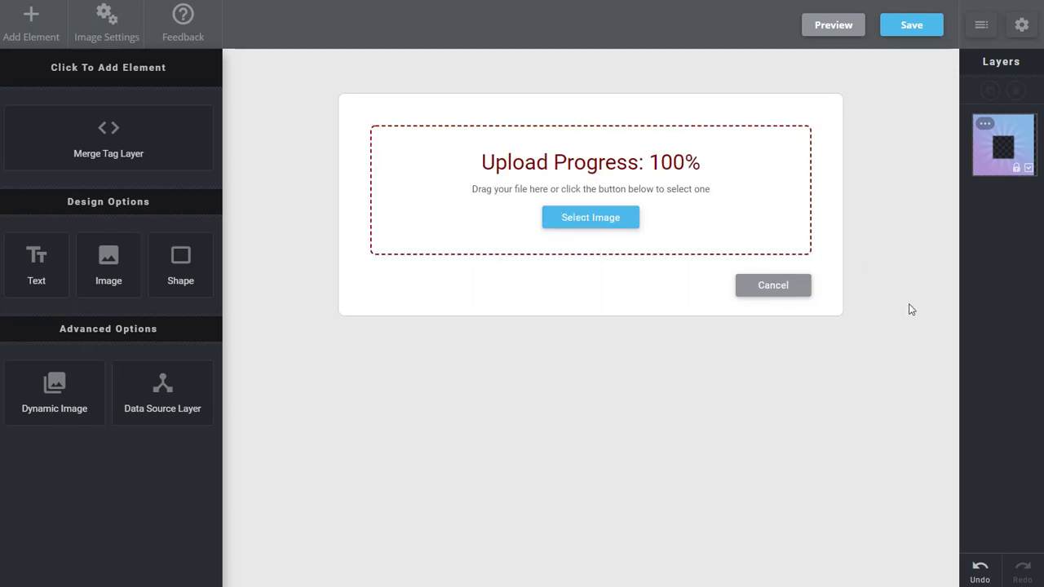
Place the uploaded photo as a dynamic image and move its layer beneath the background.
left_click(590, 217)
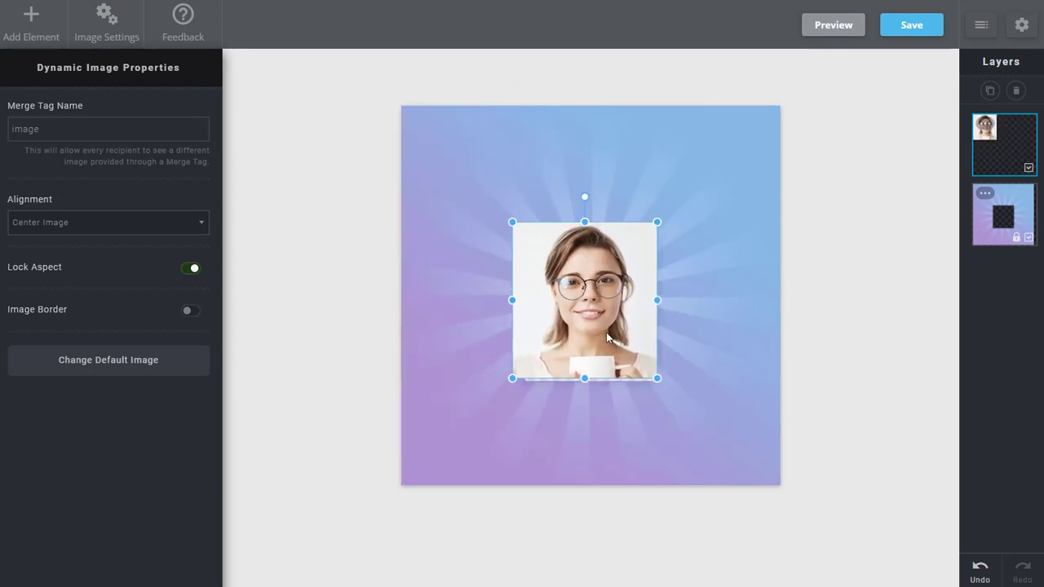
left_click_drag(584, 300, 591, 307)
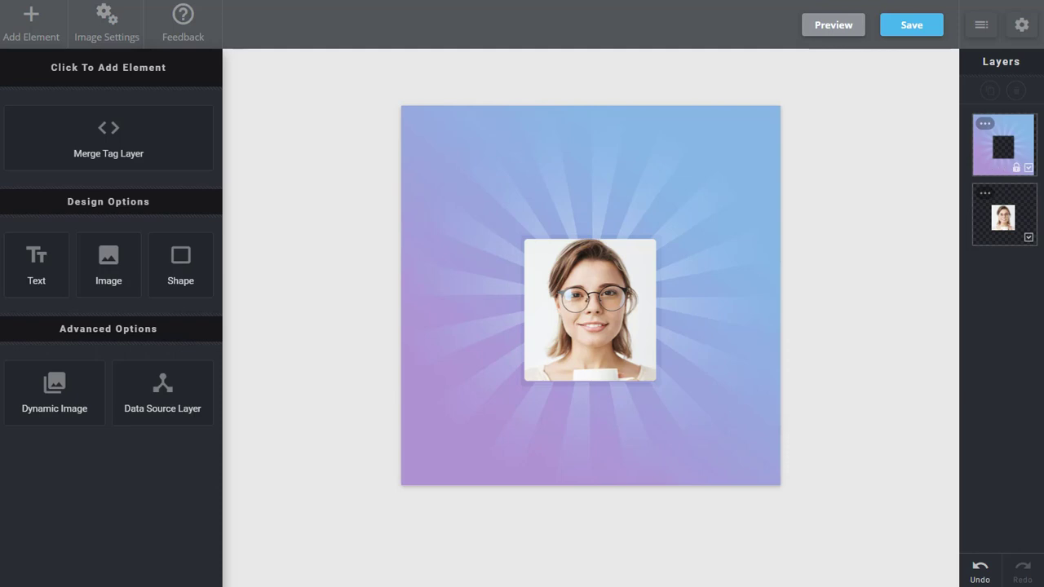
mouse_move(355, 251)
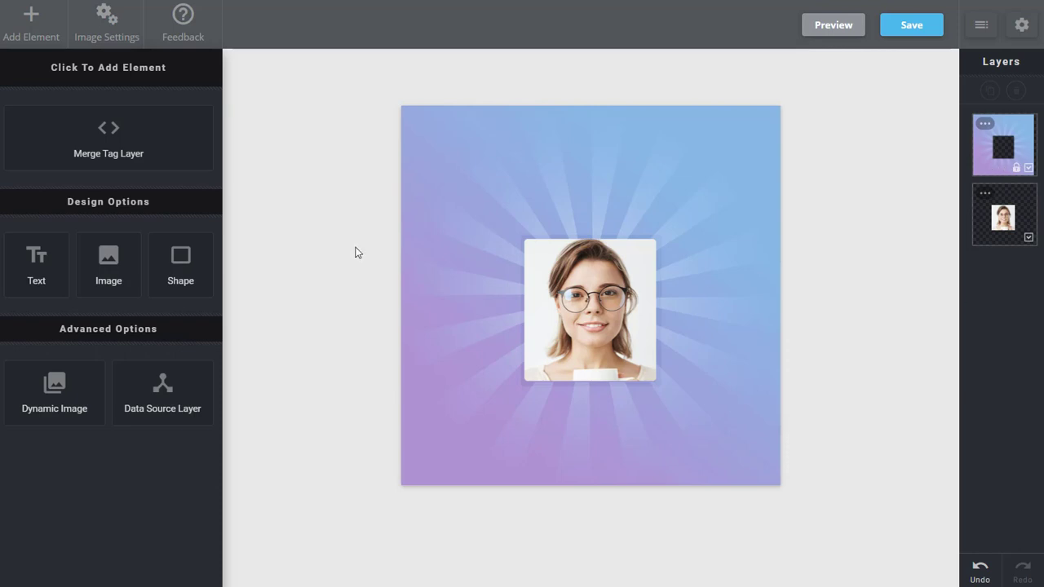
Insert the [fullname] merge tag at the top, styled white, size 48 and bold.
left_click(107, 137)
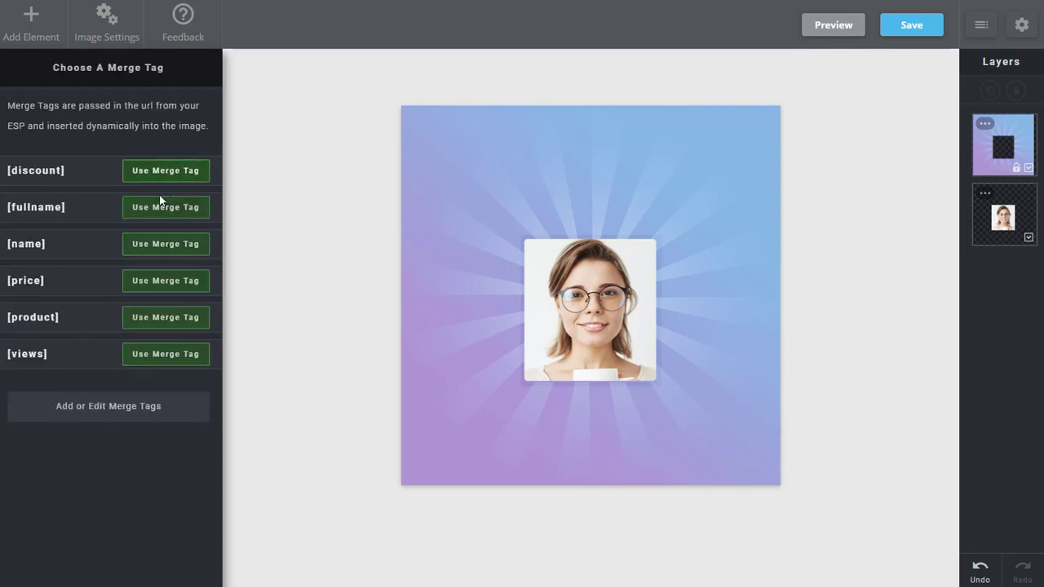
left_click(166, 207)
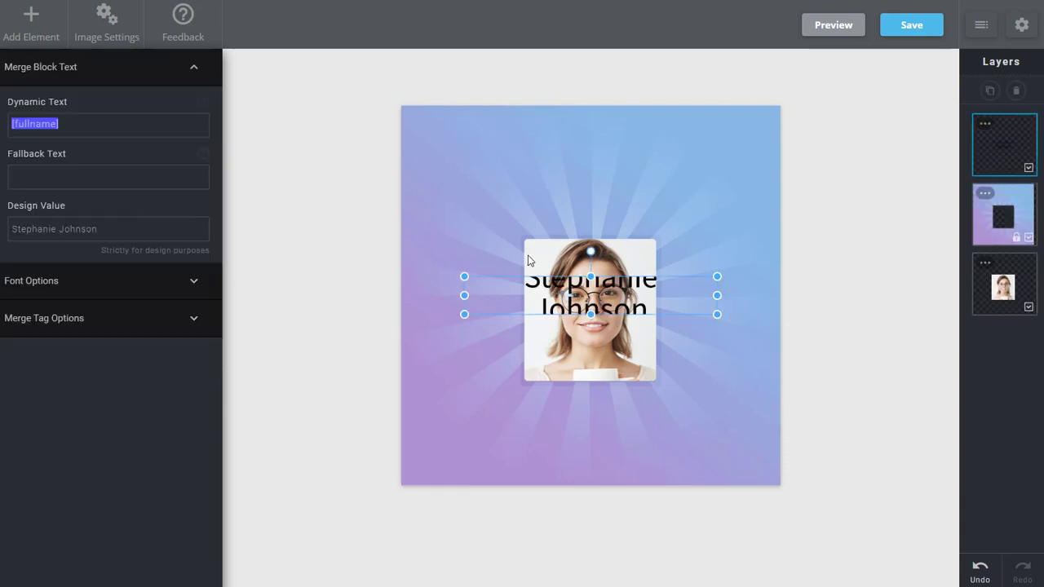
left_click_drag(590, 295, 526, 150)
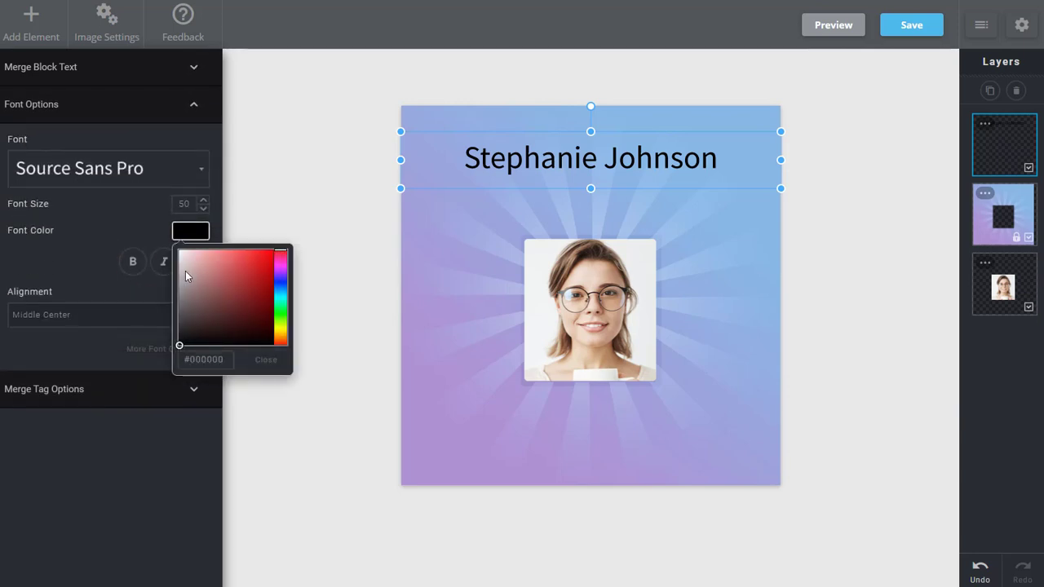
left_click(204, 359)
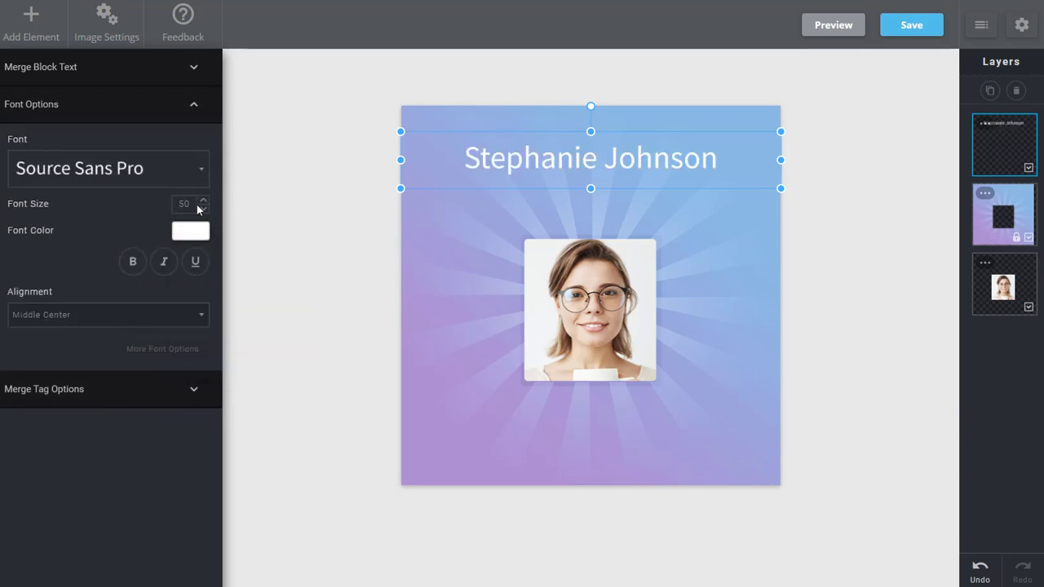
left_click(202, 207)
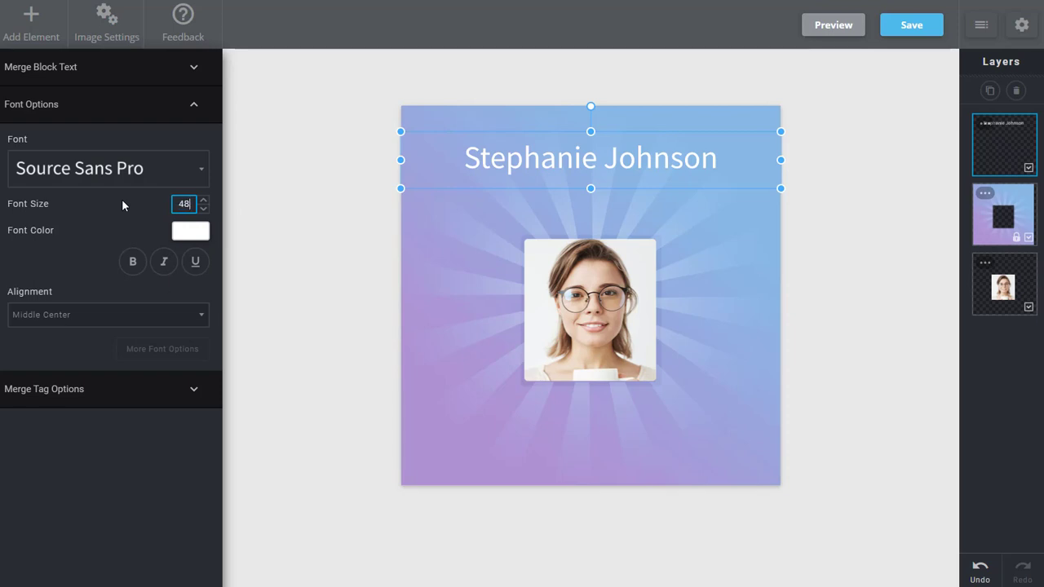
left_click(133, 261)
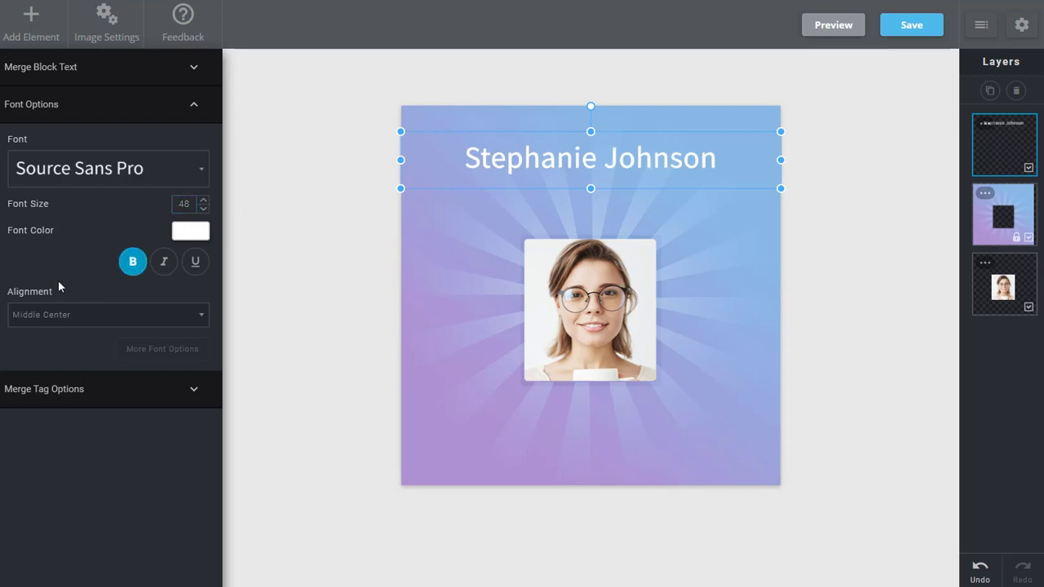
mouse_move(308, 305)
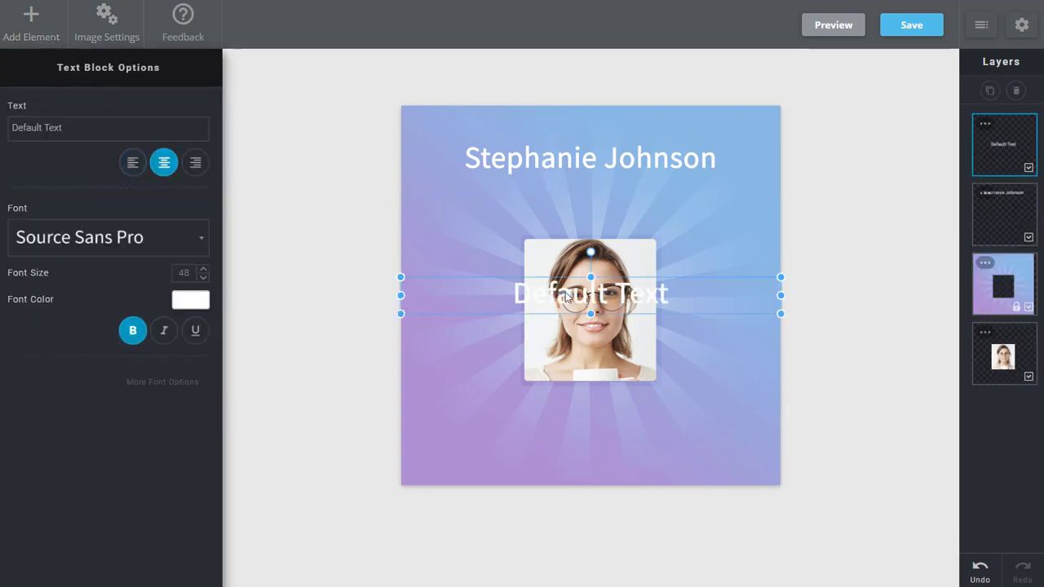
Add a smaller 'Your Past 30 Day Snapshot' text line just below the name.
left_click_drag(590, 293, 590, 209)
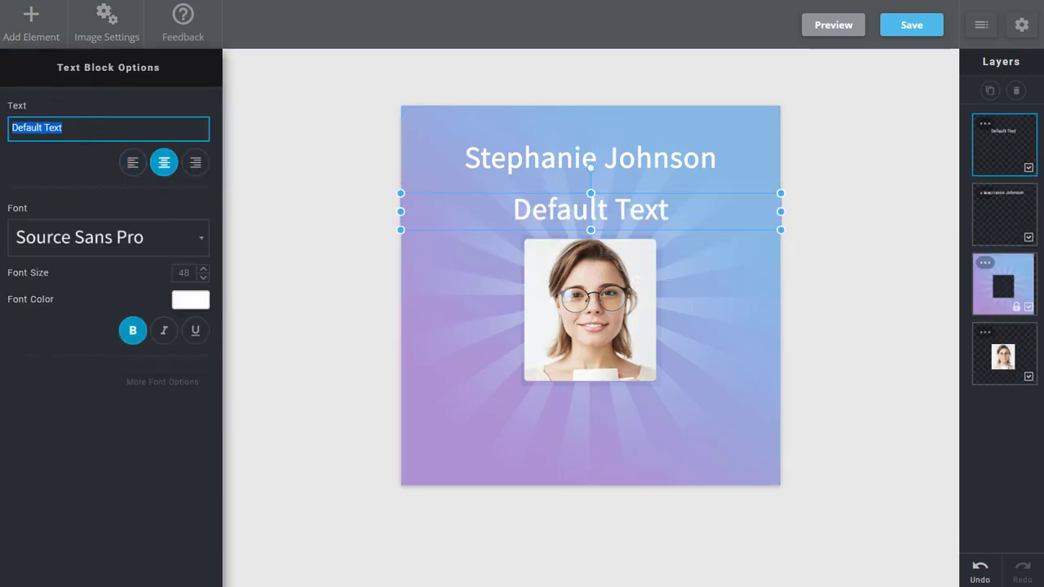
type("Your Past 30 Day Snapshot")
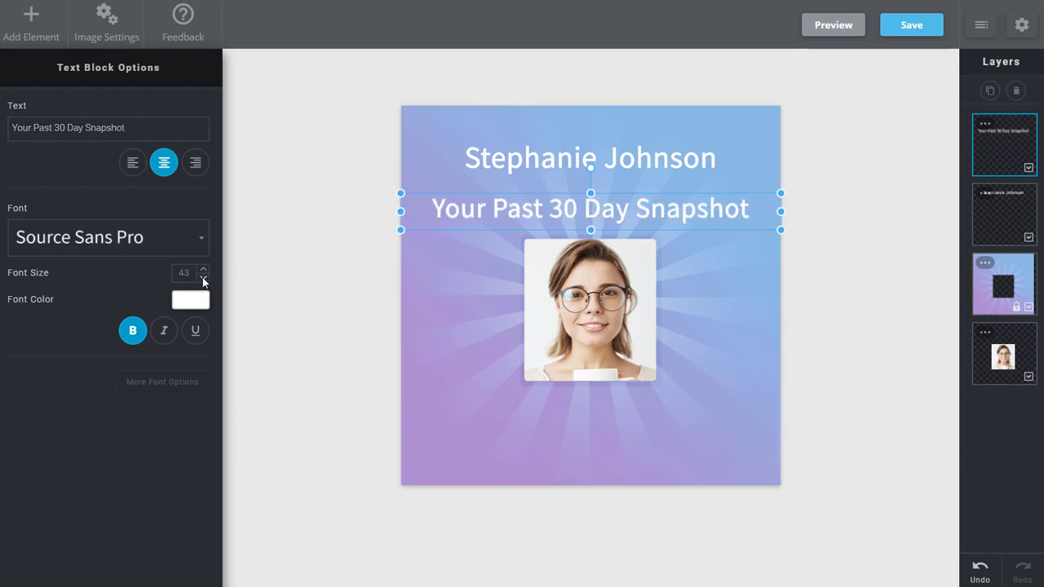
left_click(202, 277)
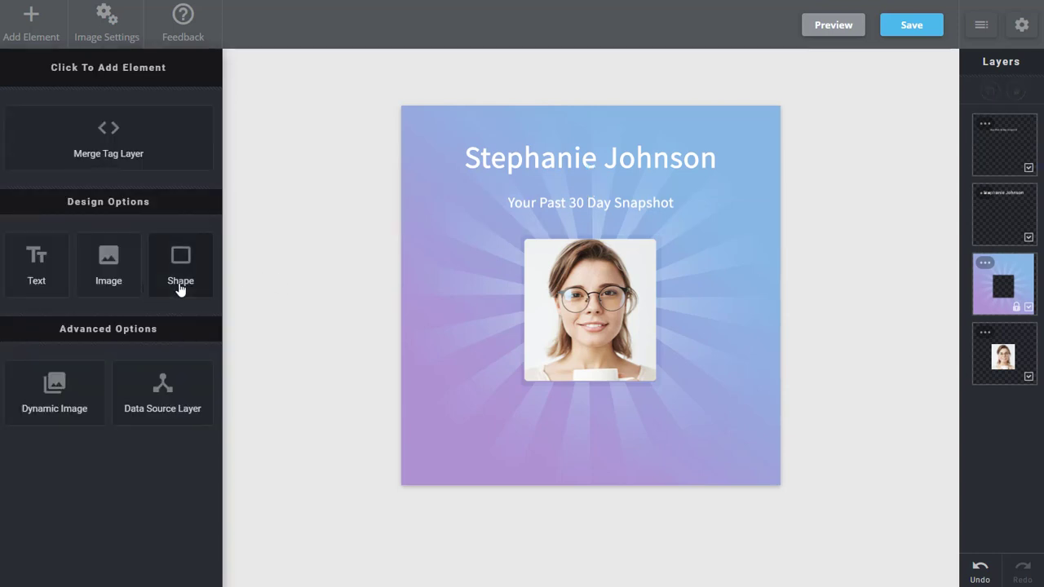
Add a green circle with a white border over the photo's lower-left corner.
left_click(179, 265)
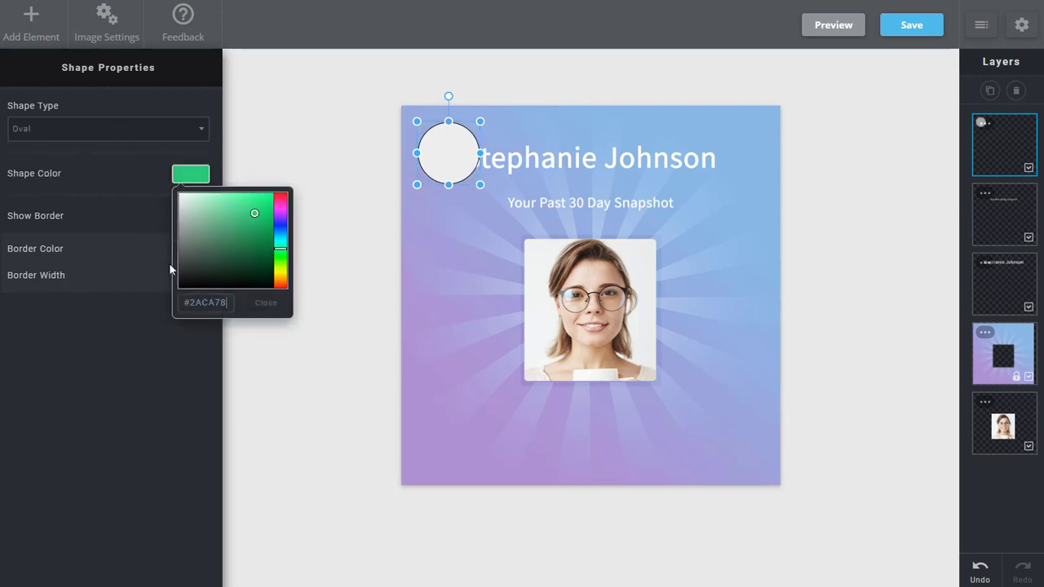
left_click(192, 215)
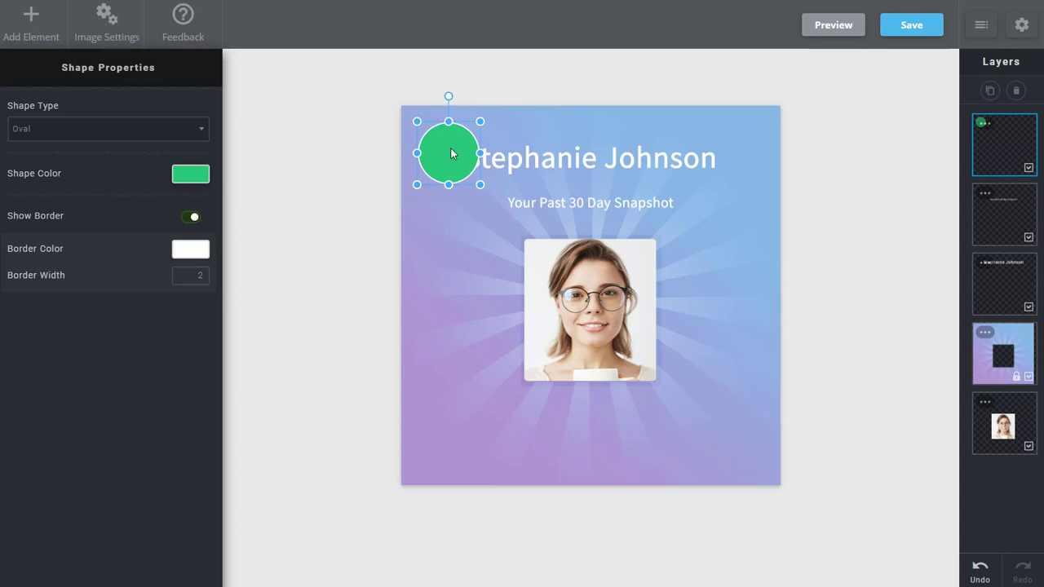
left_click_drag(449, 155, 492, 338)
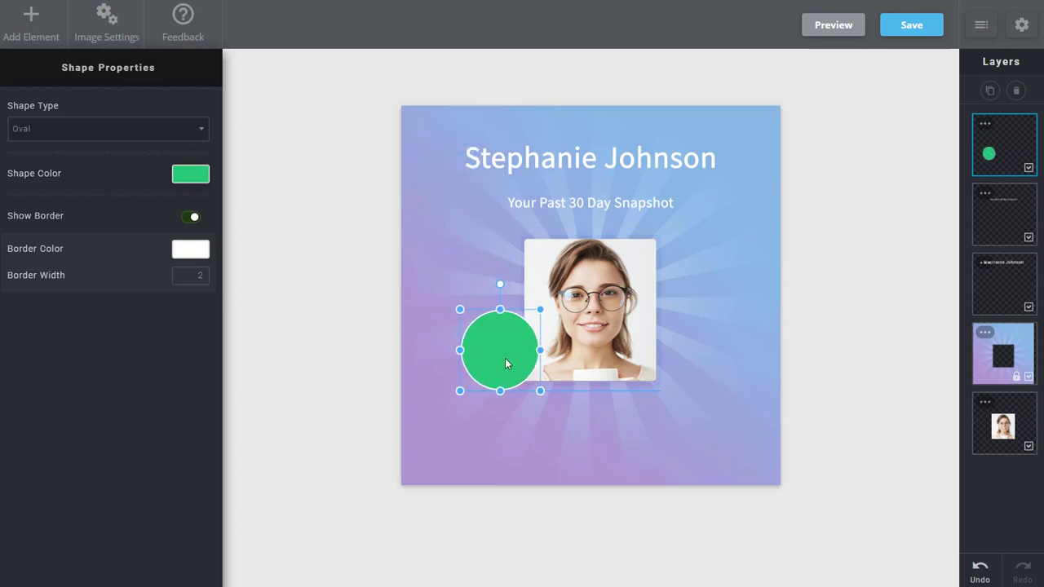
left_click(303, 271)
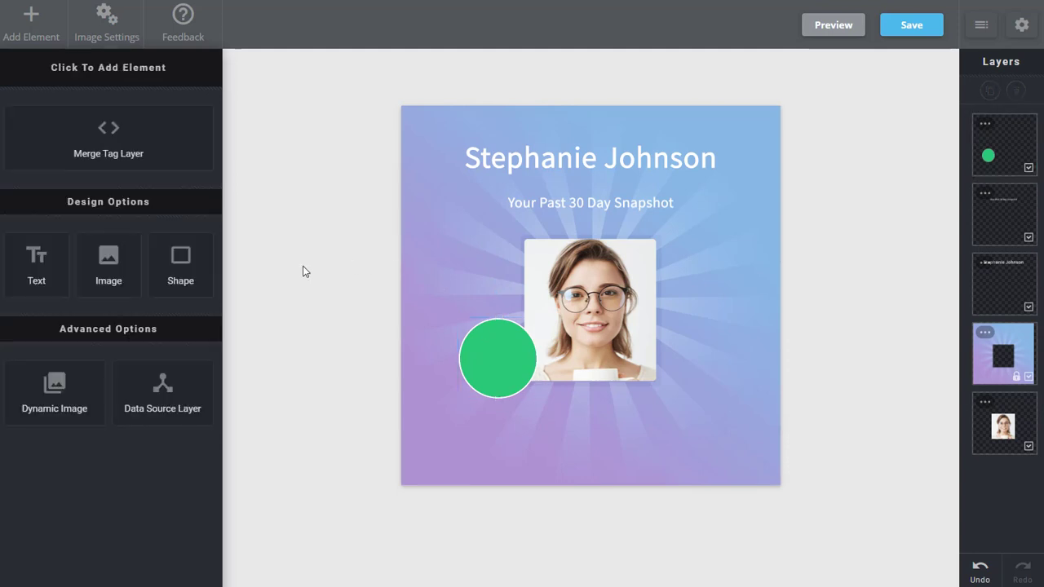
mouse_move(218, 188)
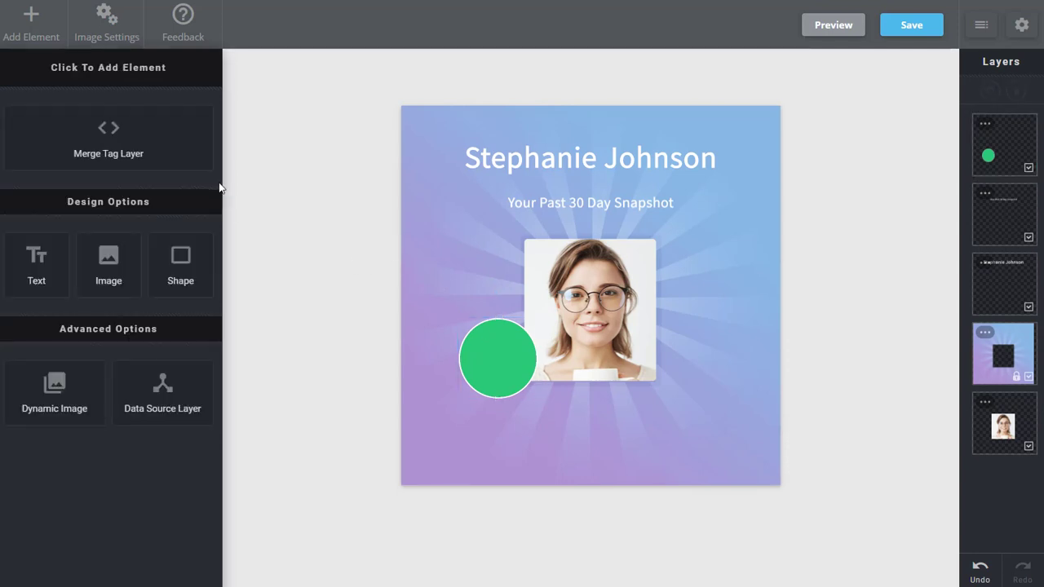
Insert the [views] merge tag as a number and centre it inside the green circle.
left_click(108, 137)
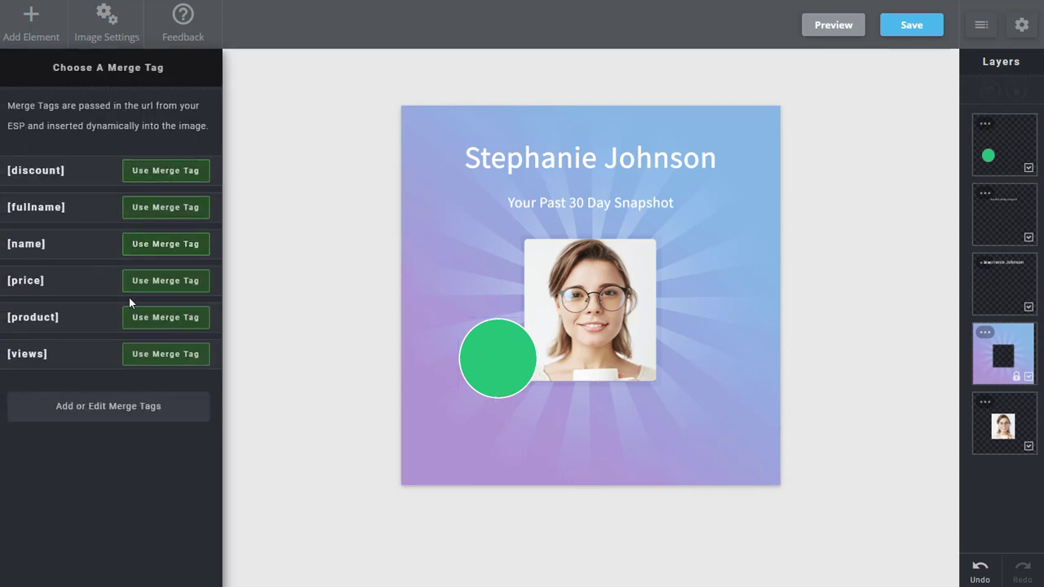
left_click(167, 354)
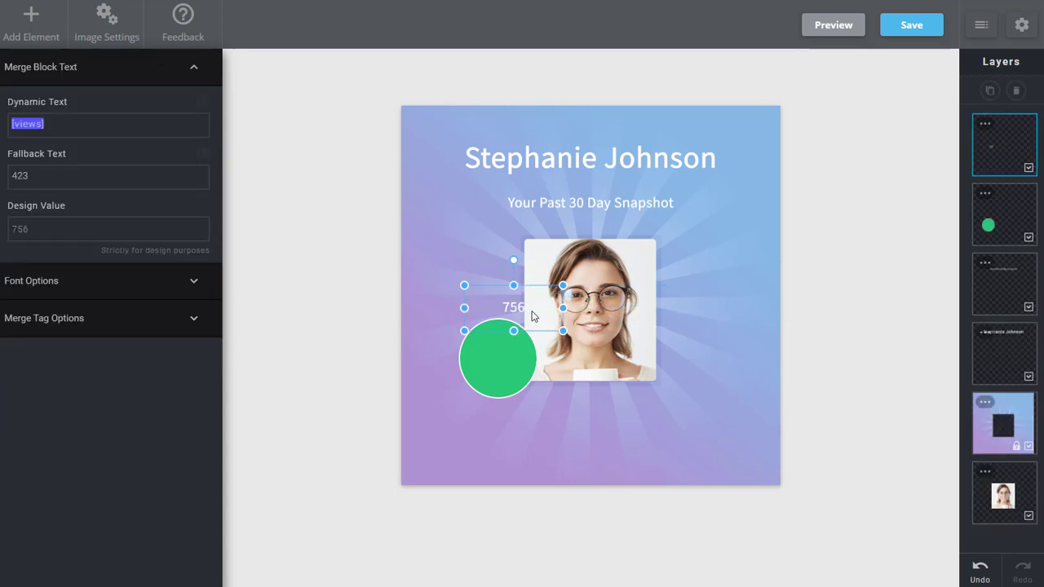
left_click_drag(512, 306, 499, 362)
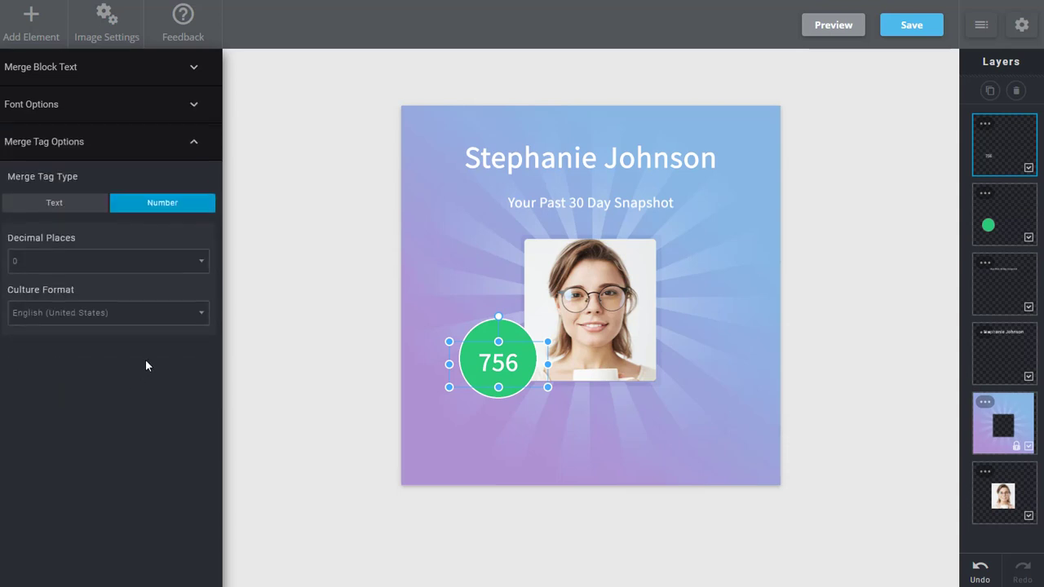
mouse_move(265, 297)
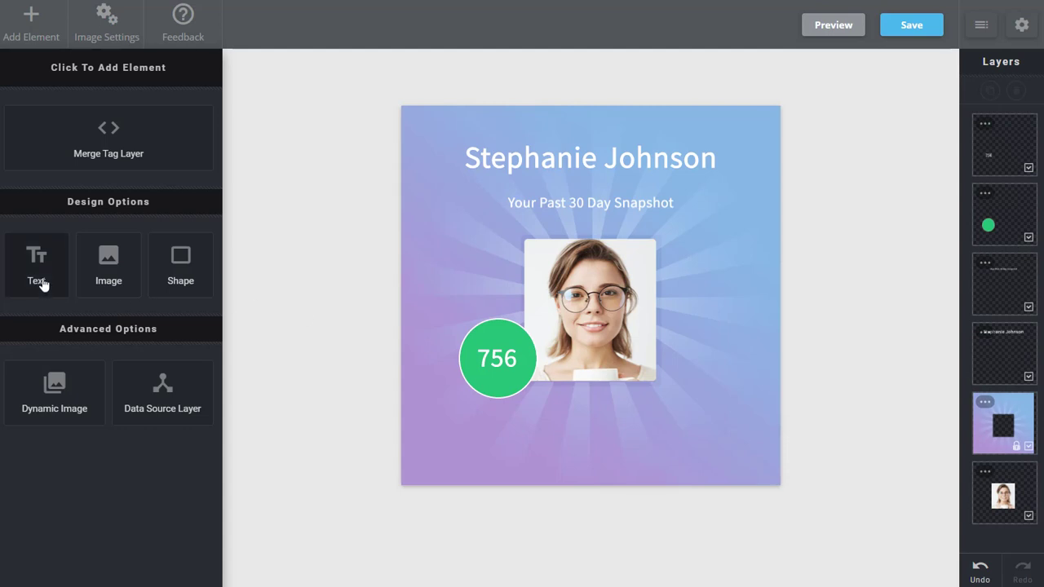
Add a bold white 'Total Profile Views' label at size 30 beneath the circle.
left_click(36, 264)
type("Total Profile Views")
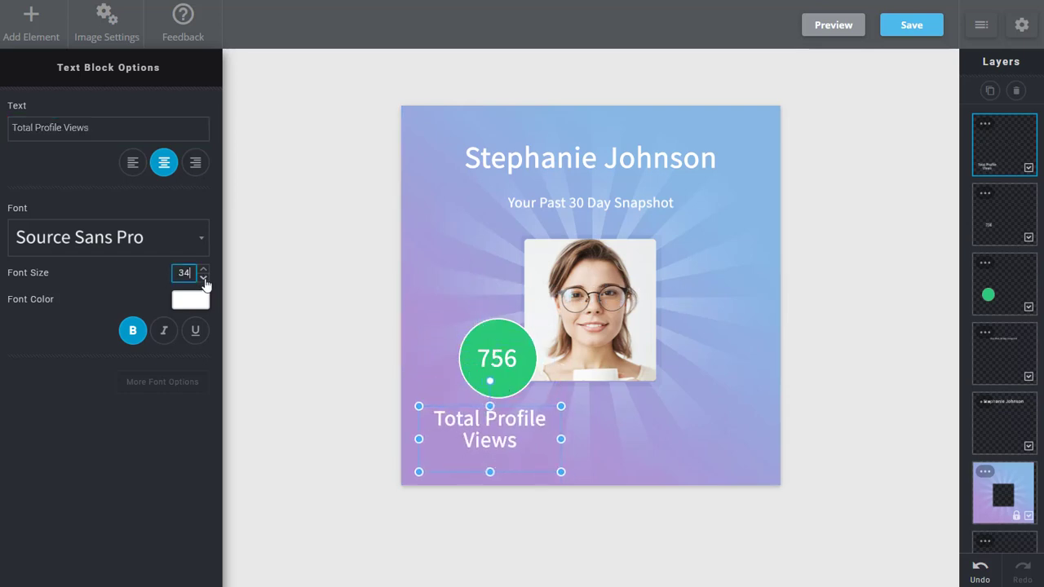
left_click(204, 277)
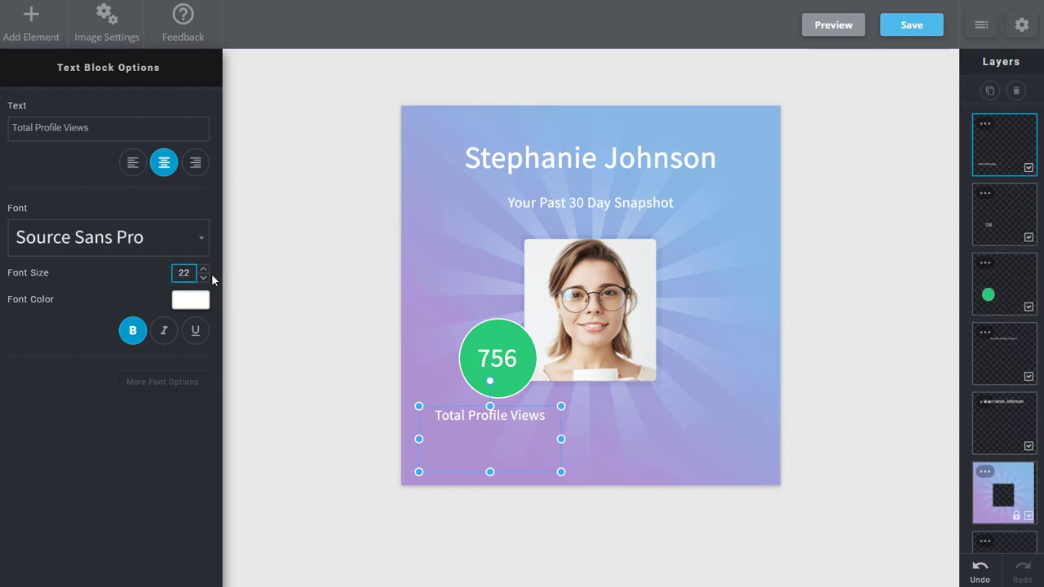
left_click(202, 269)
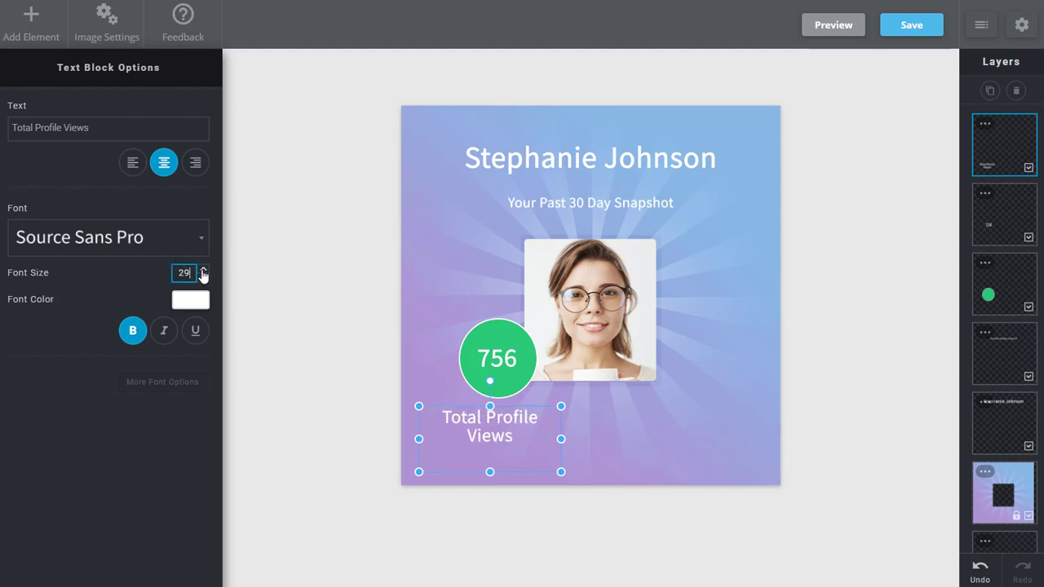
left_click(202, 268)
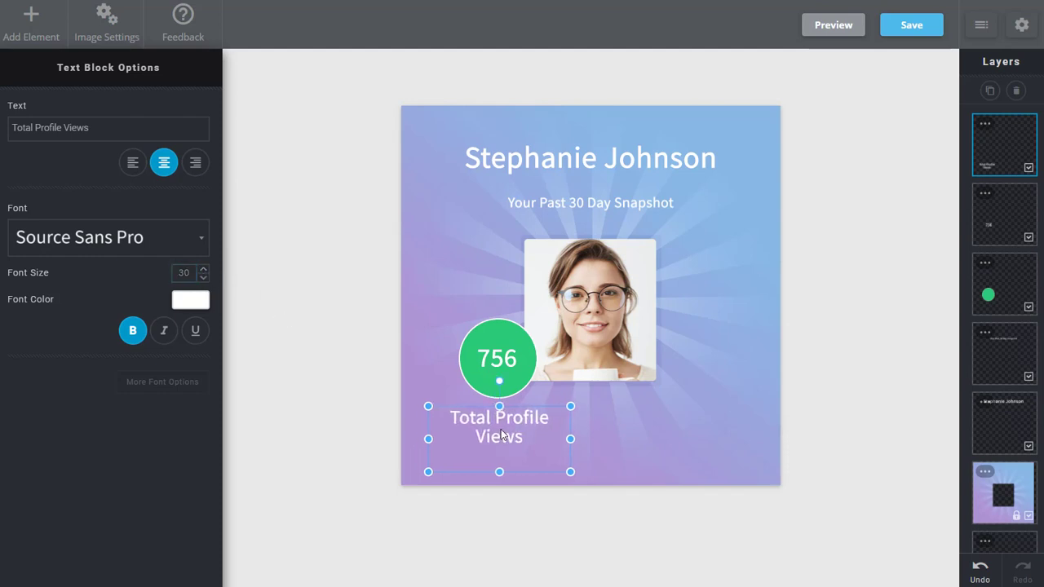
left_click(310, 378)
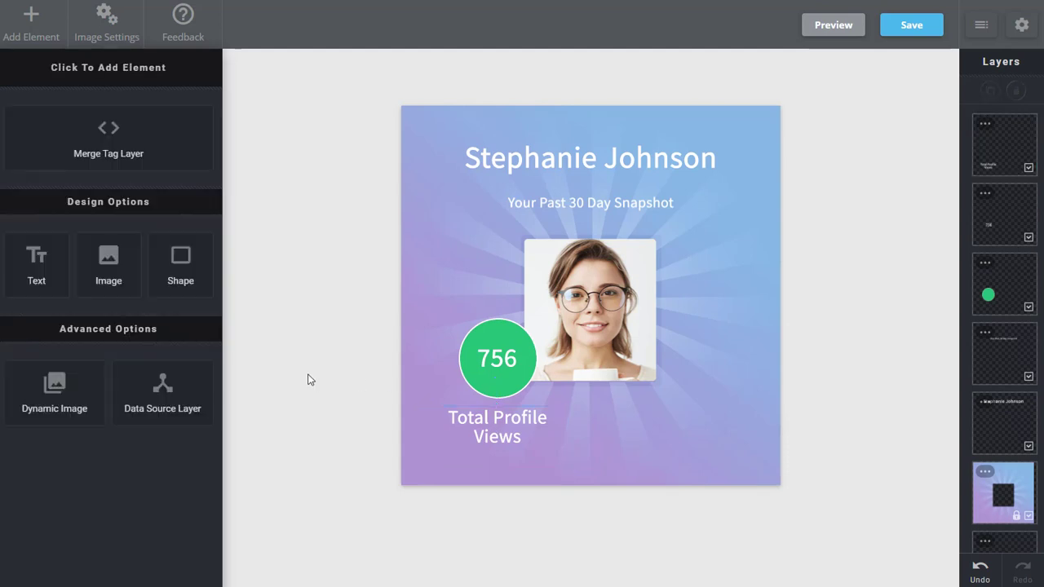
mouse_move(544, 548)
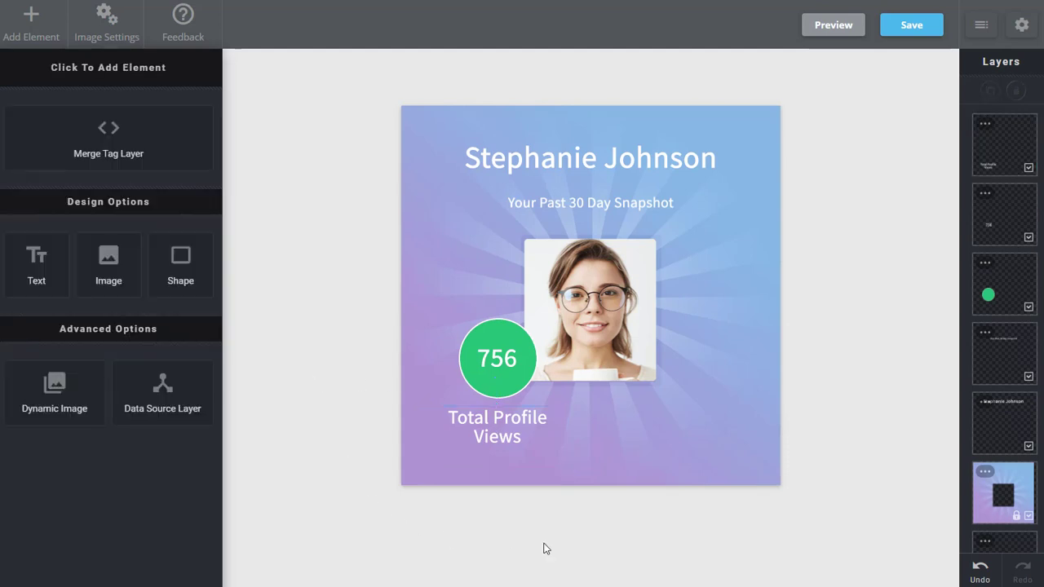
mouse_move(665, 163)
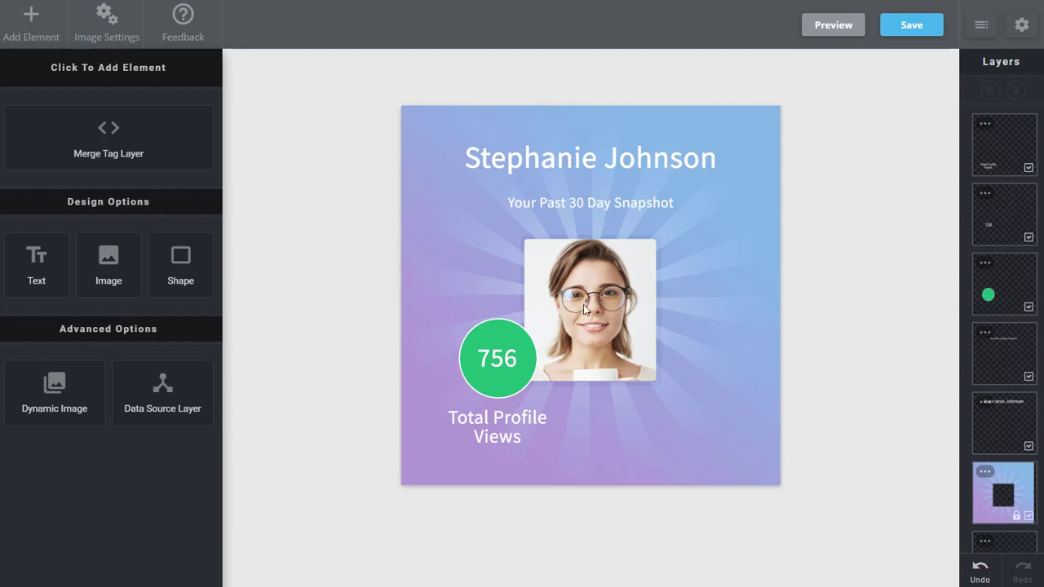
mouse_move(741, 411)
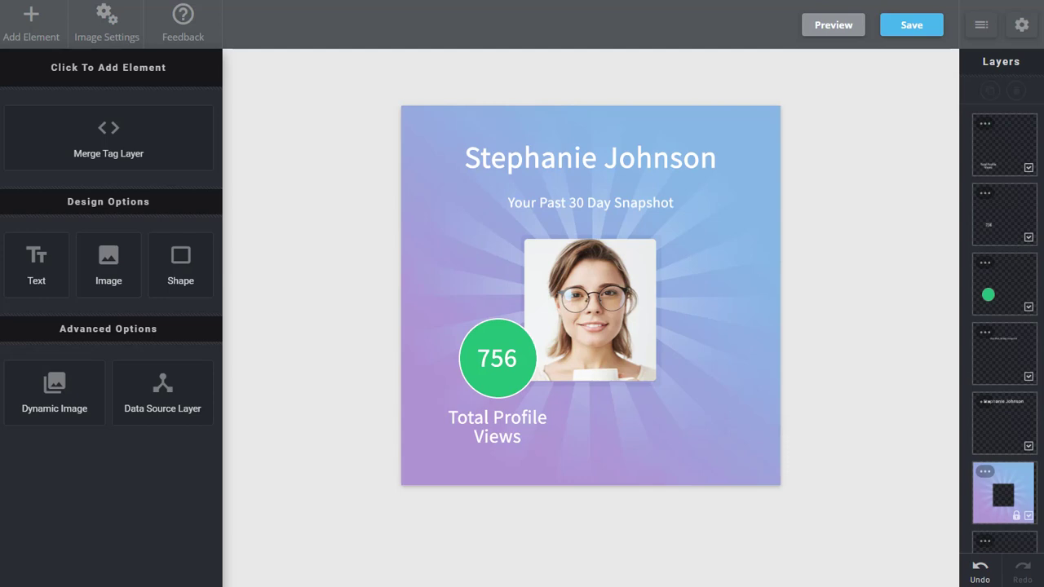
scroll("down", 3)
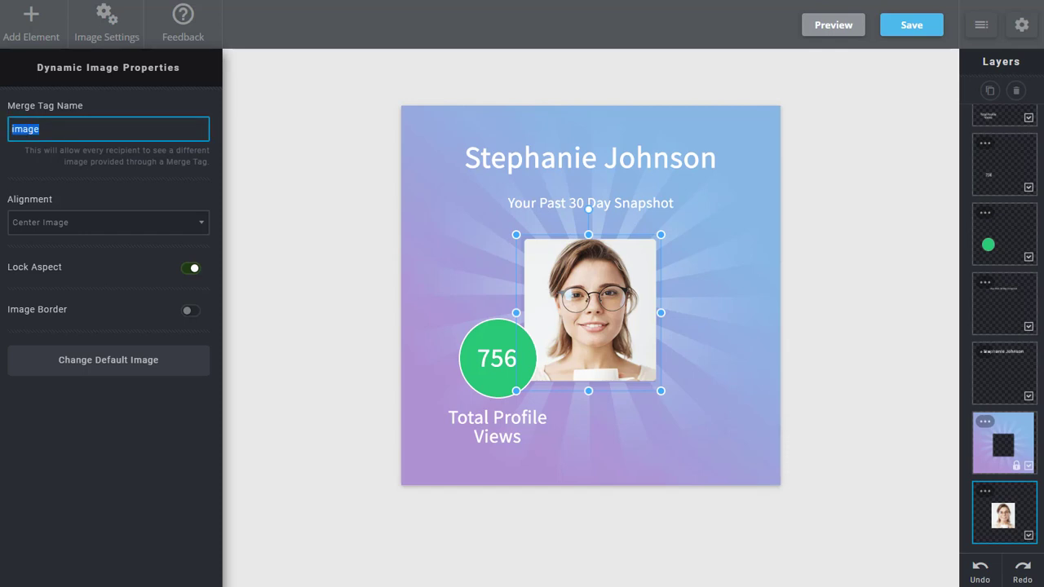
Name the photo's dynamic image merge tag 'profile'.
type("profile")
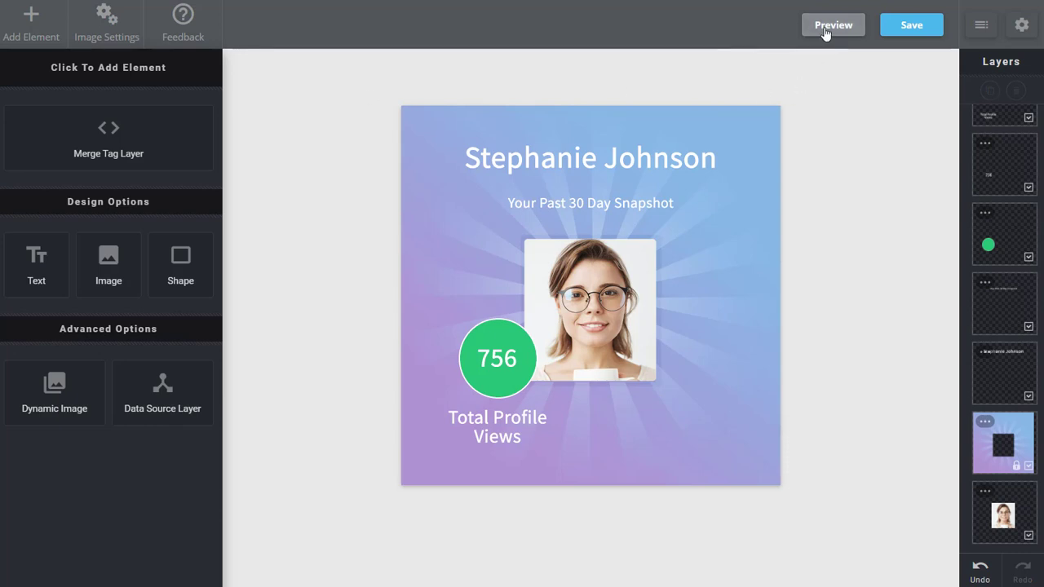
Preview the image with several sample names, counts and photos, then return to editing.
left_click(831, 25)
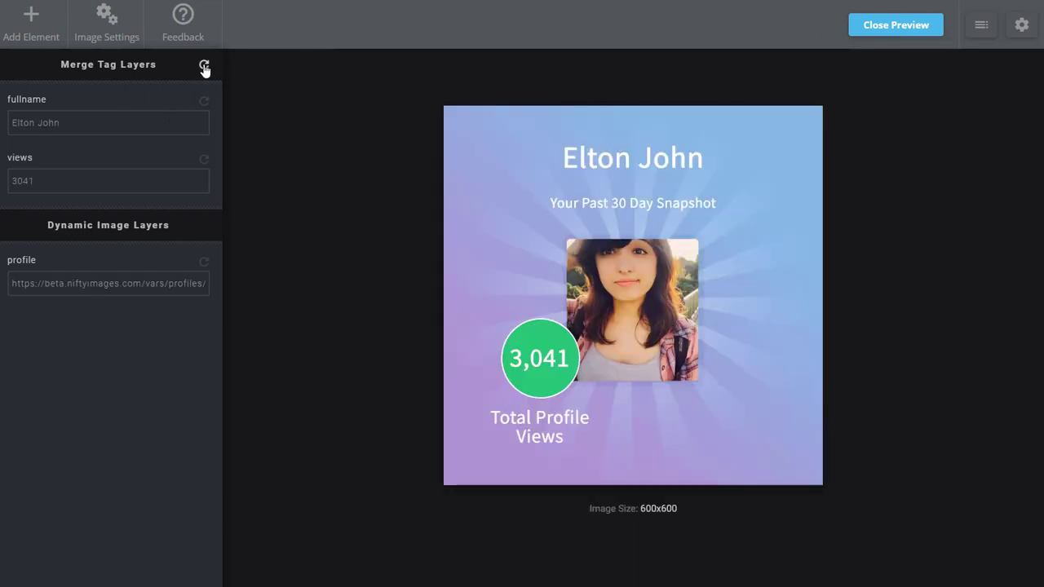
left_click(204, 67)
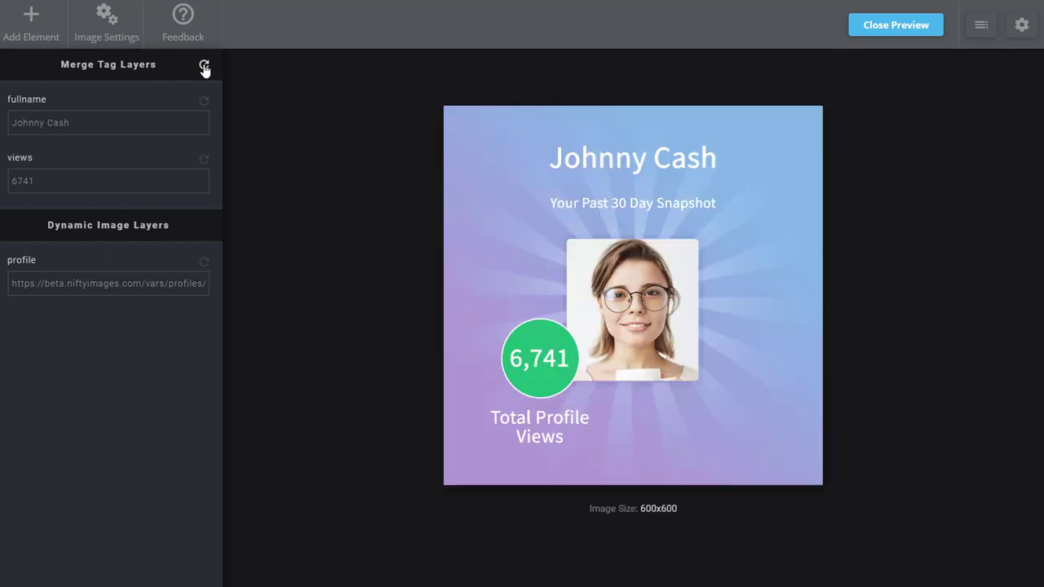
left_click(206, 67)
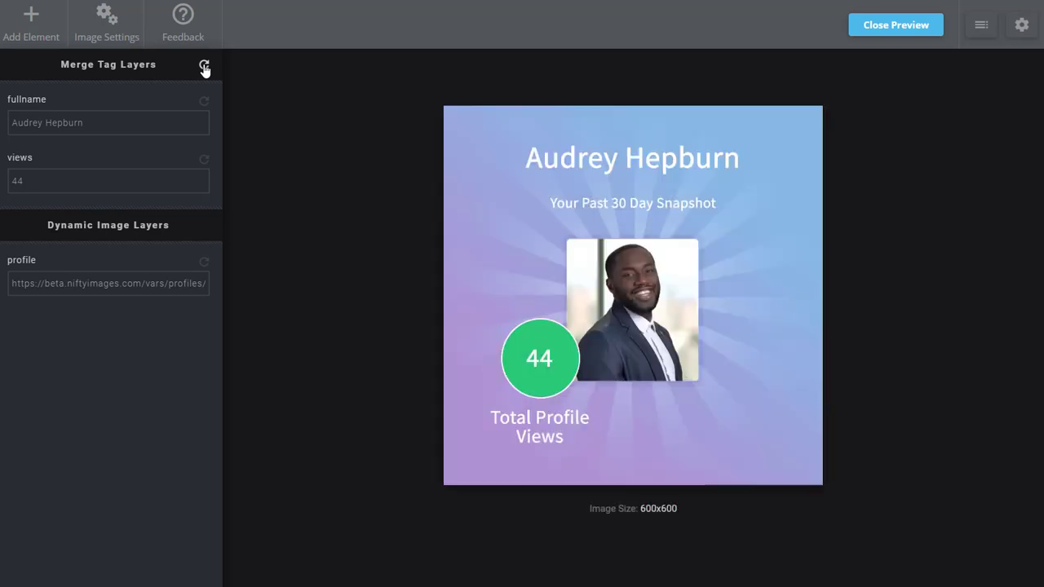
left_click(204, 65)
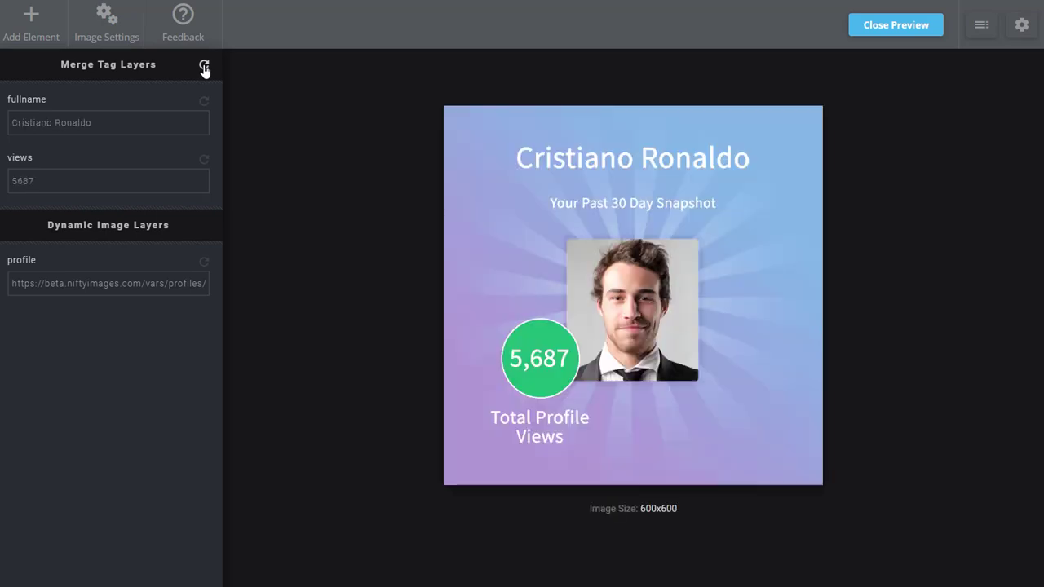
left_click(204, 65)
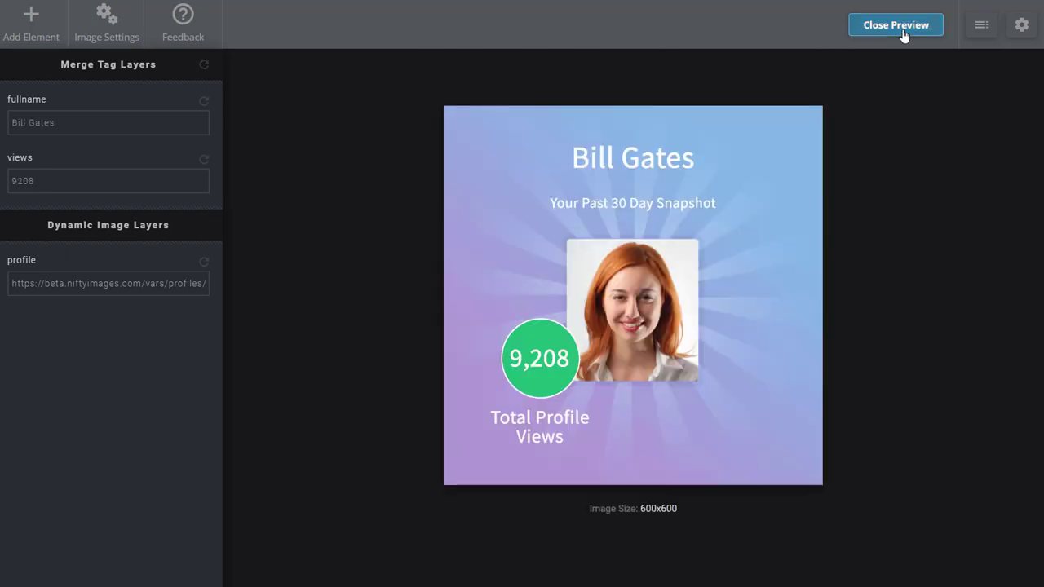
left_click(895, 25)
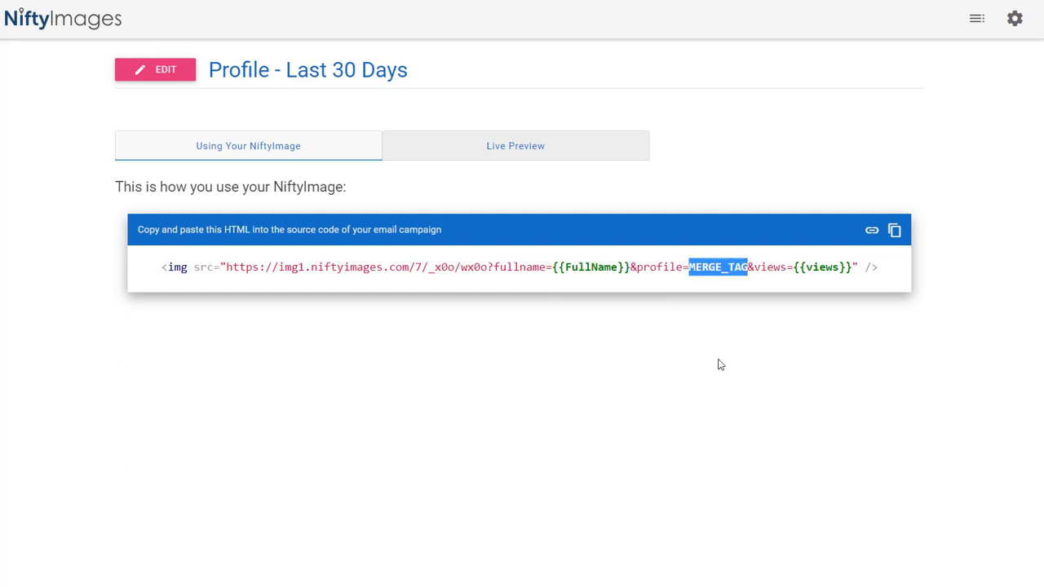
Save the design and view the HTML embed code with fullname, profile and views parameters.
left_click(802, 268)
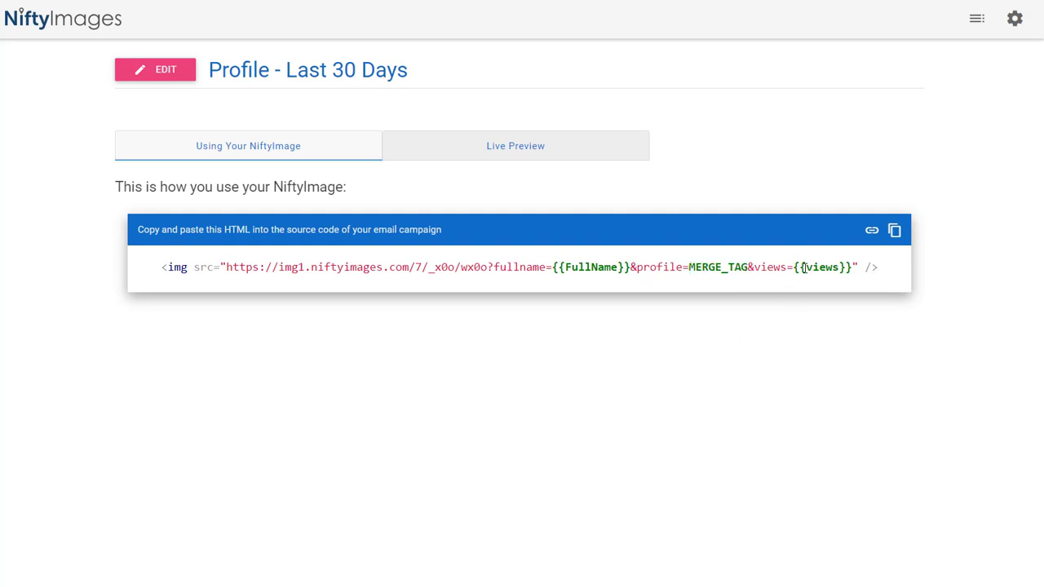